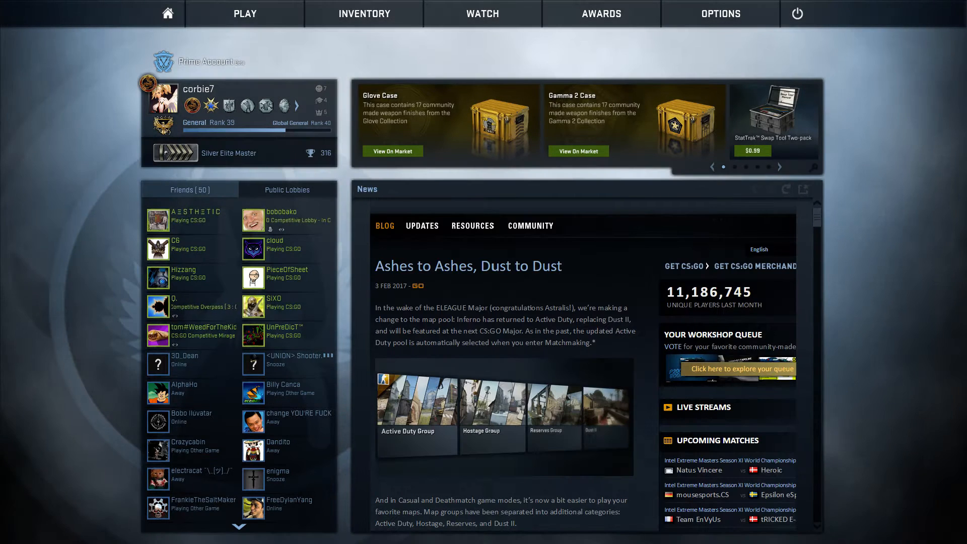
Step: Join bobobako's party lobby set to Competitive on Mirage
left_click(287, 215)
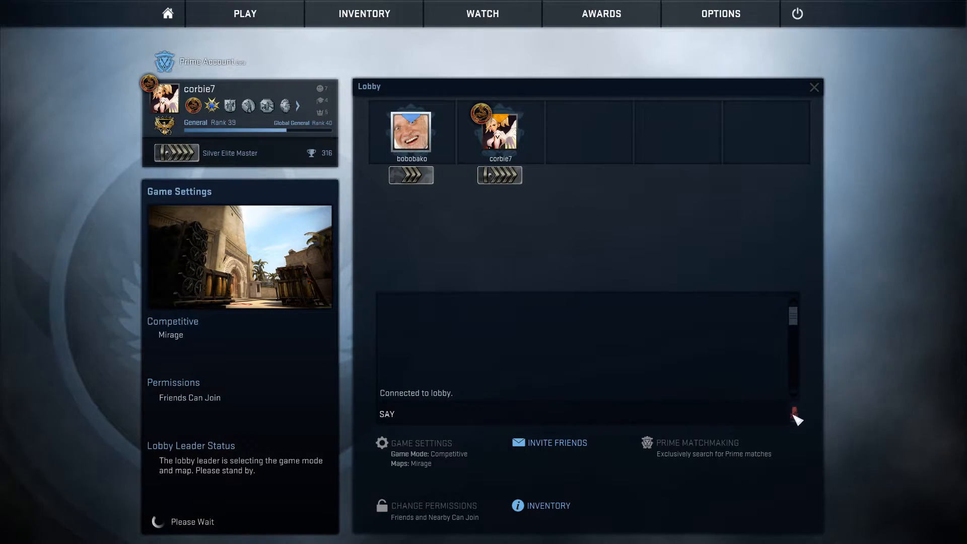
Step: Enable voice chat in the lobby while the leader picks Competitive Mirage settings
left_click(411, 131)
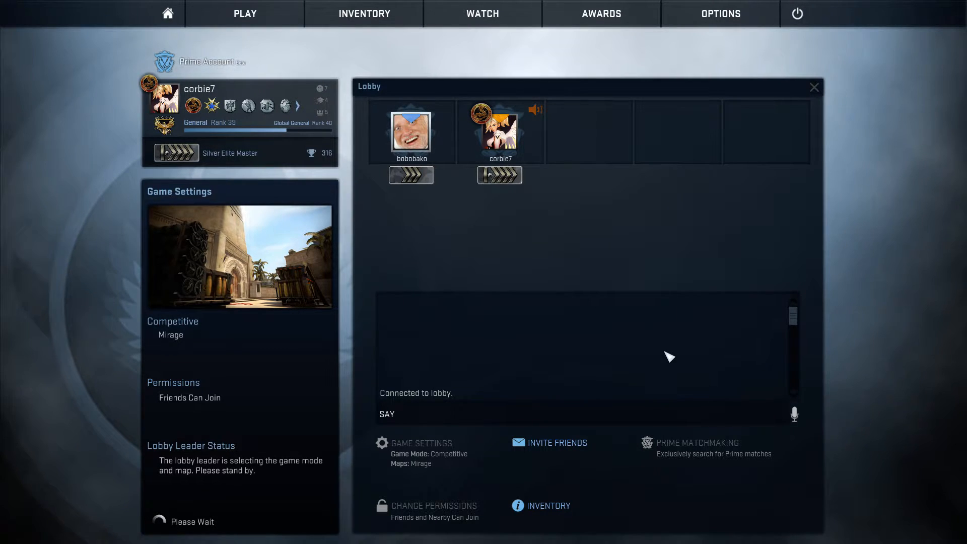
mouse_move(548, 326)
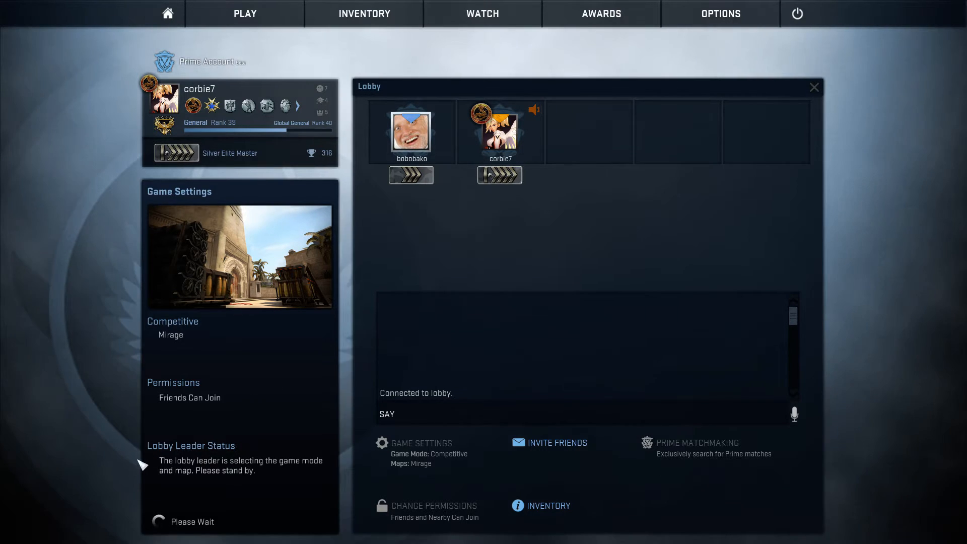
mouse_move(220, 207)
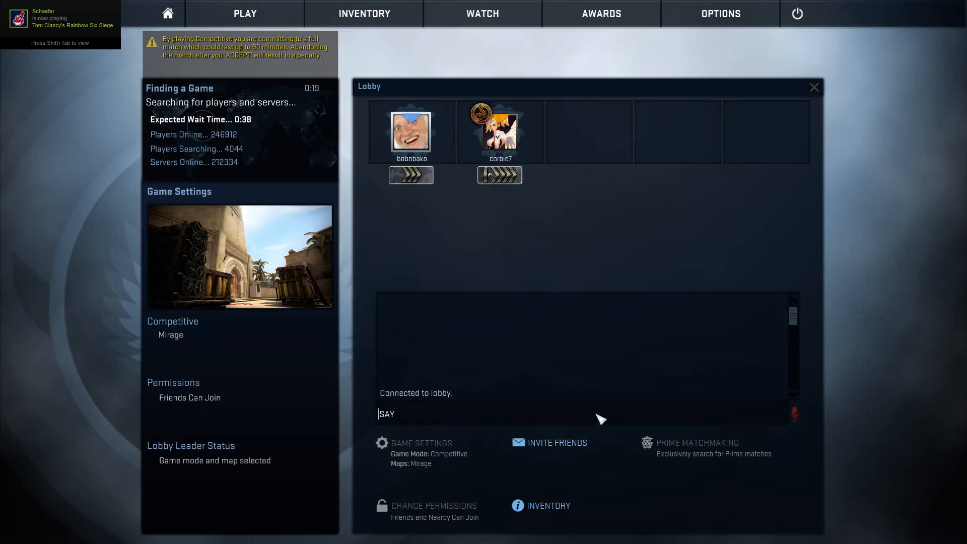
Step: Send lobby chat messages 'I muted it' and 'how do I unmute skype?'
type("I muted it")
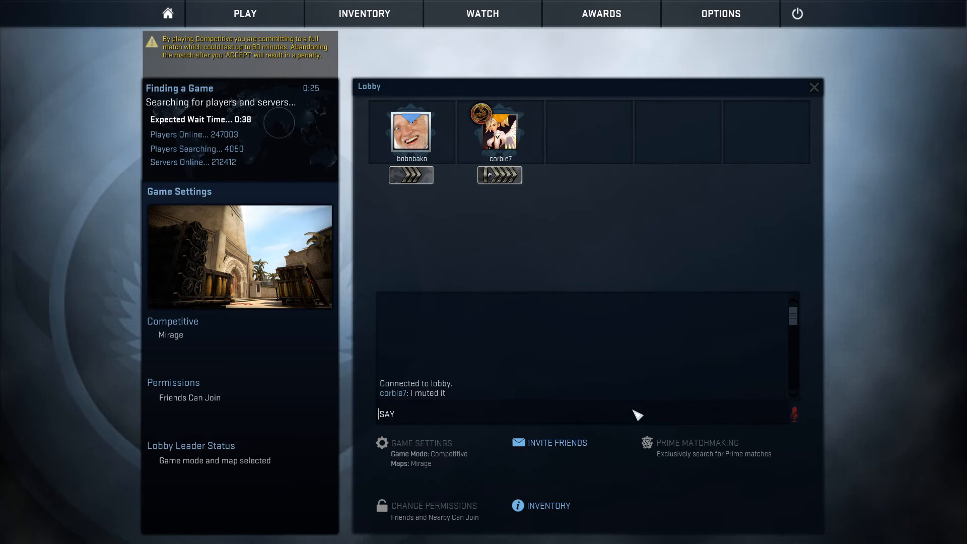
mouse_move(572, 345)
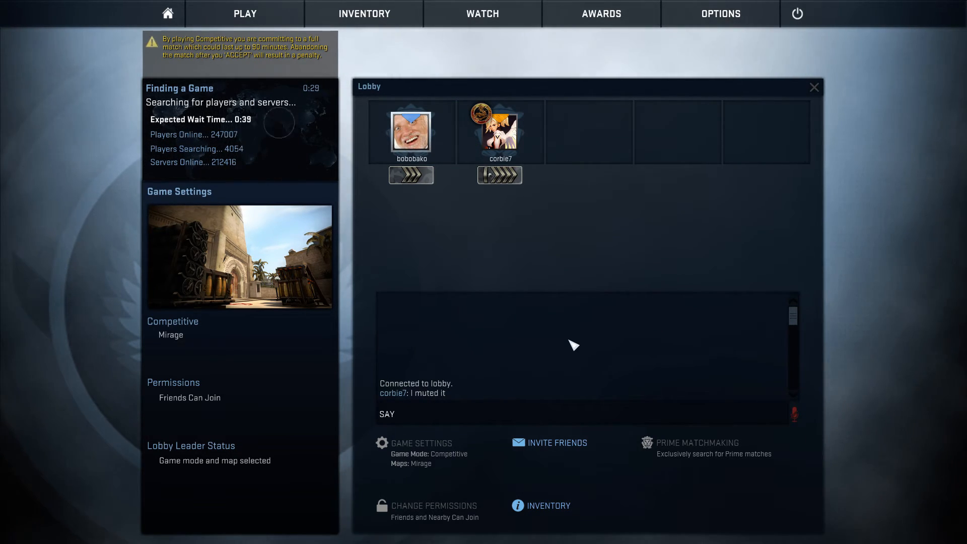
type("how do I")
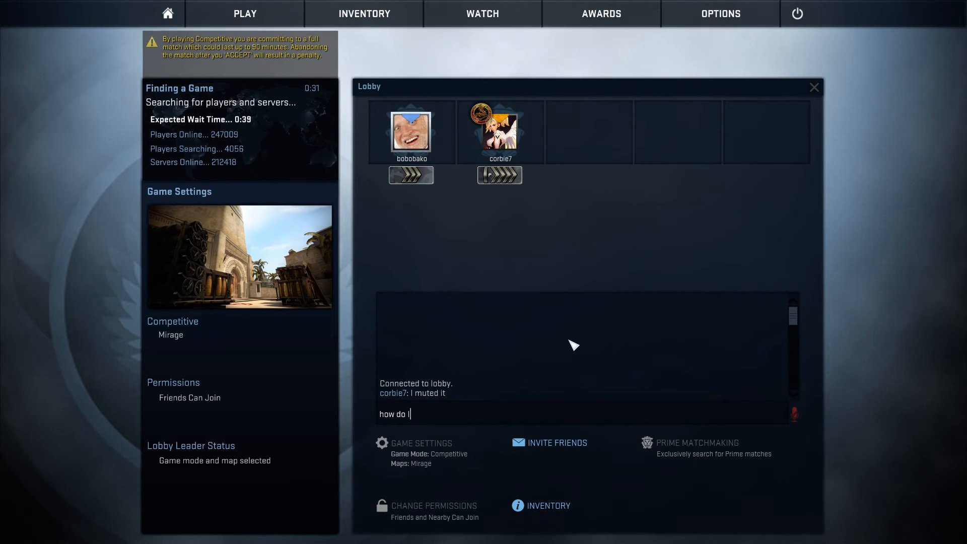
type("unmute skyp")
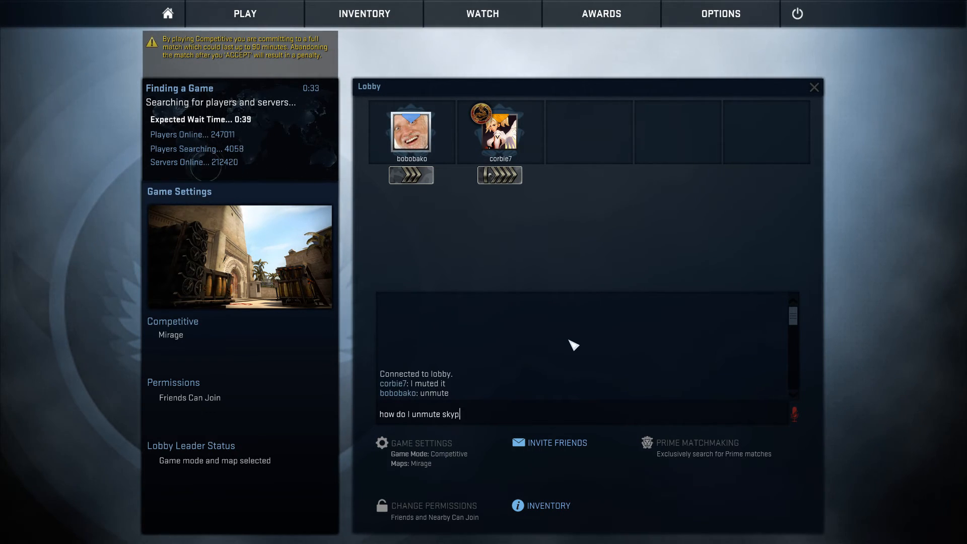
key("Return")
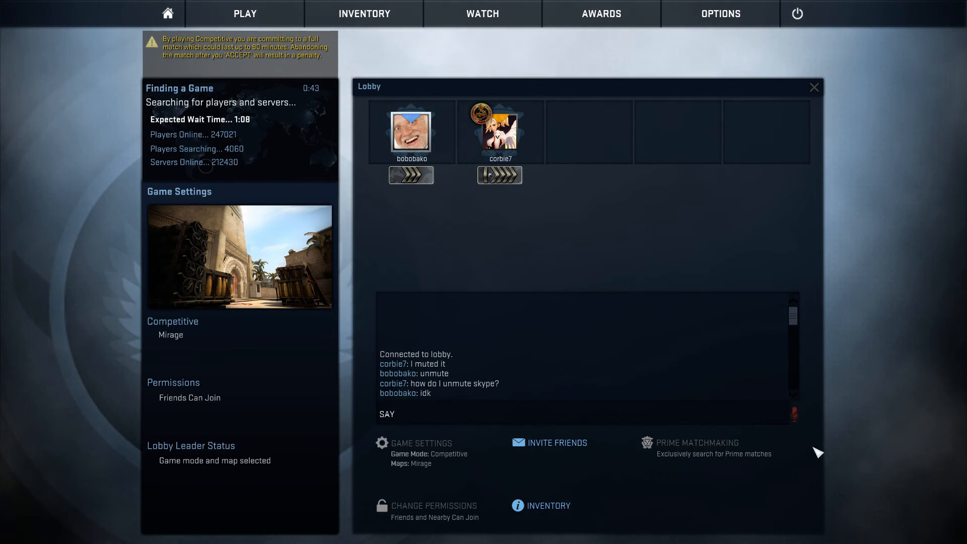
mouse_move(718, 345)
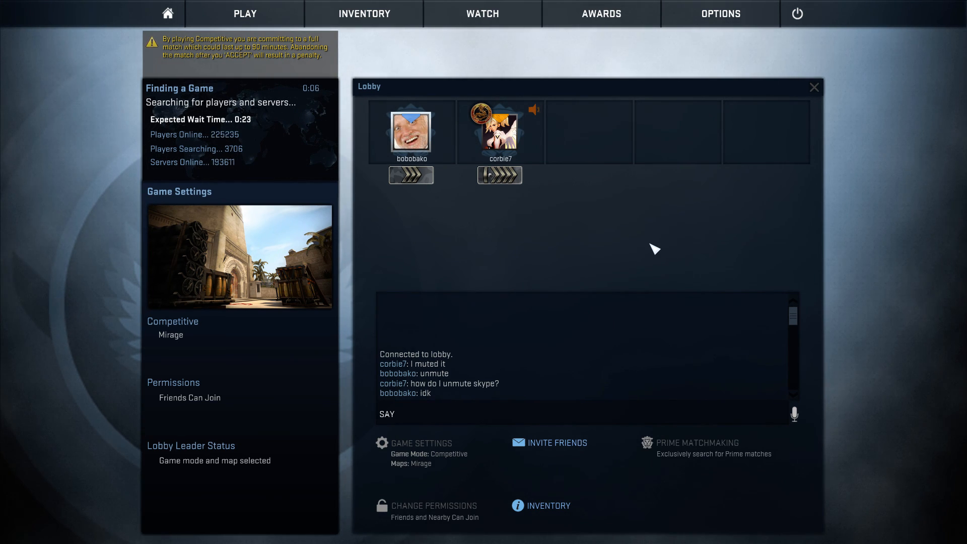
mouse_move(540, 283)
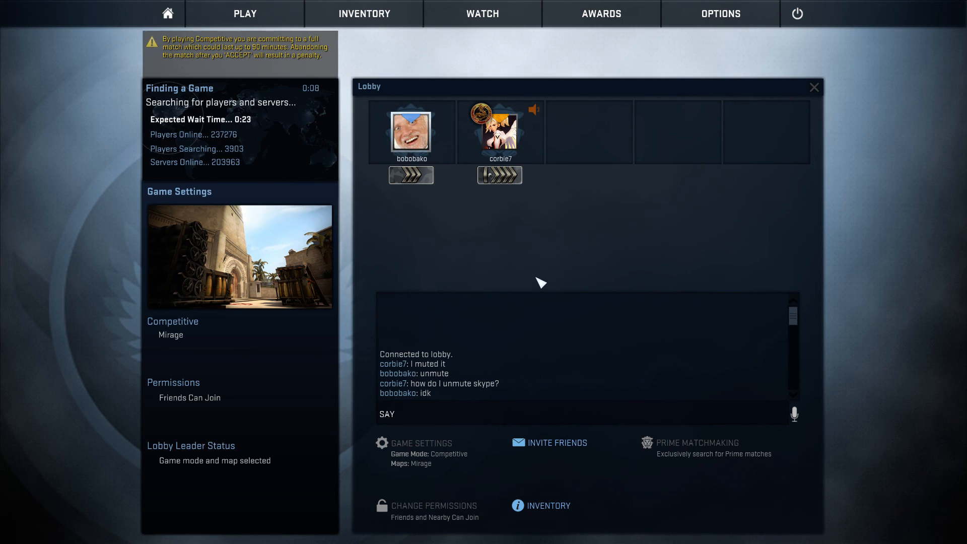
mouse_move(454, 250)
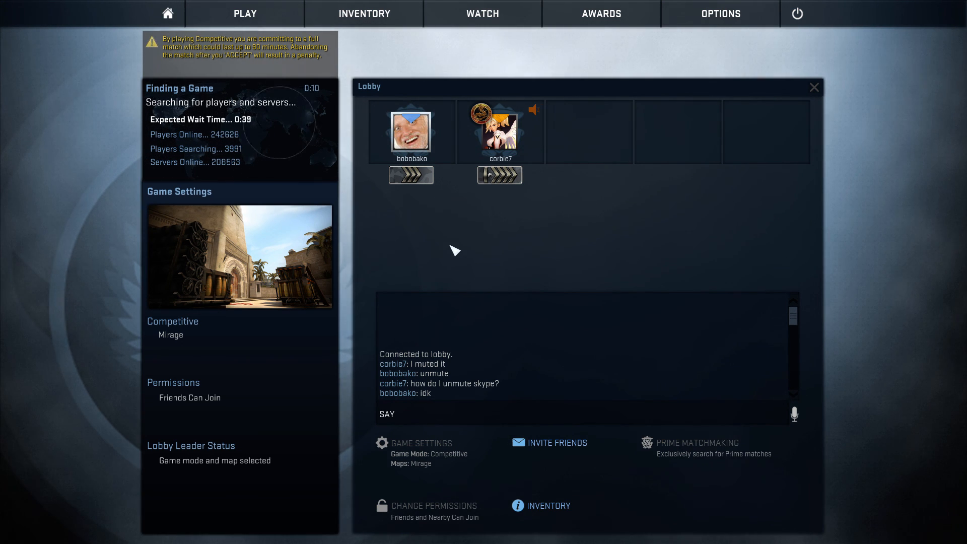